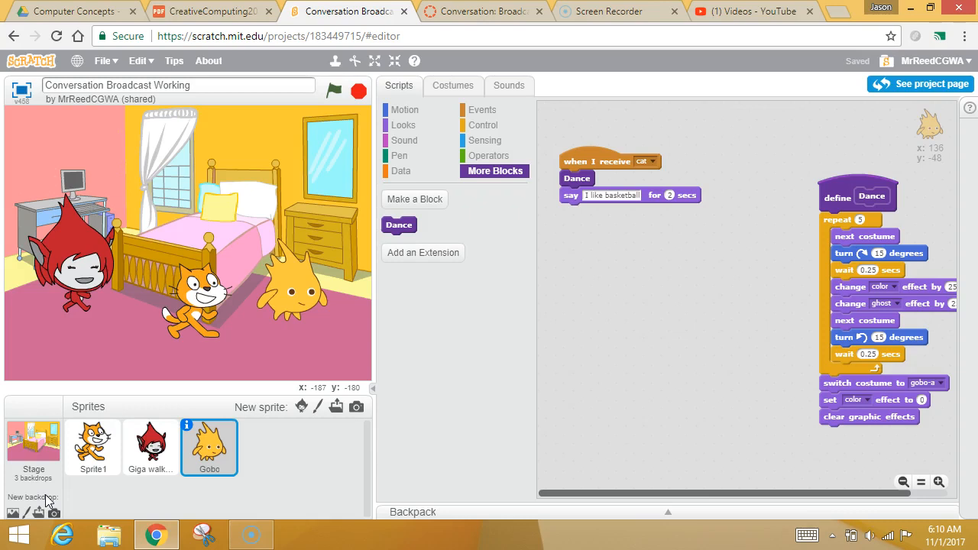
{"action": "mouse_move", "coordinate": [39, 492]}
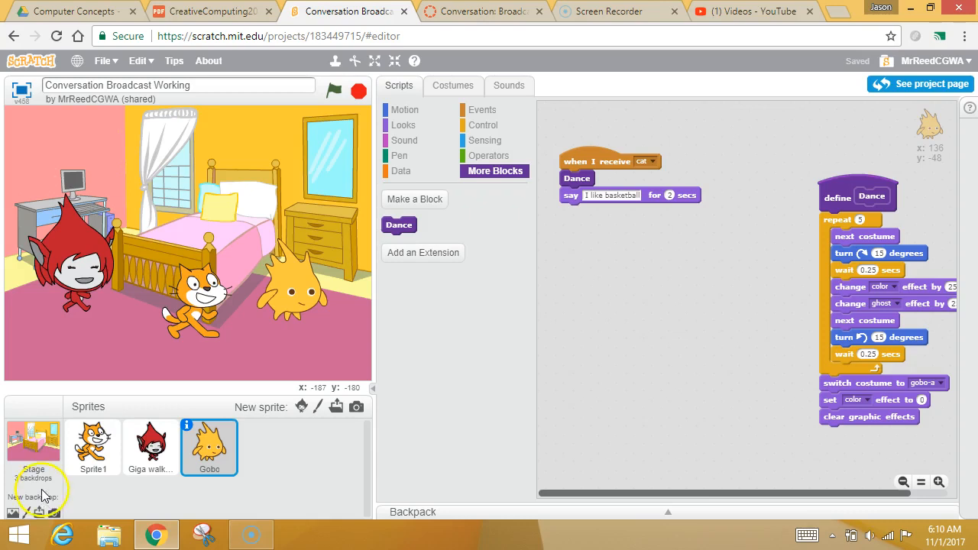
Review the cat sprite's scripts, then return to Gobo's scripts with the Events blocks shown.
{"action": "left_click", "coordinate": [91, 446]}
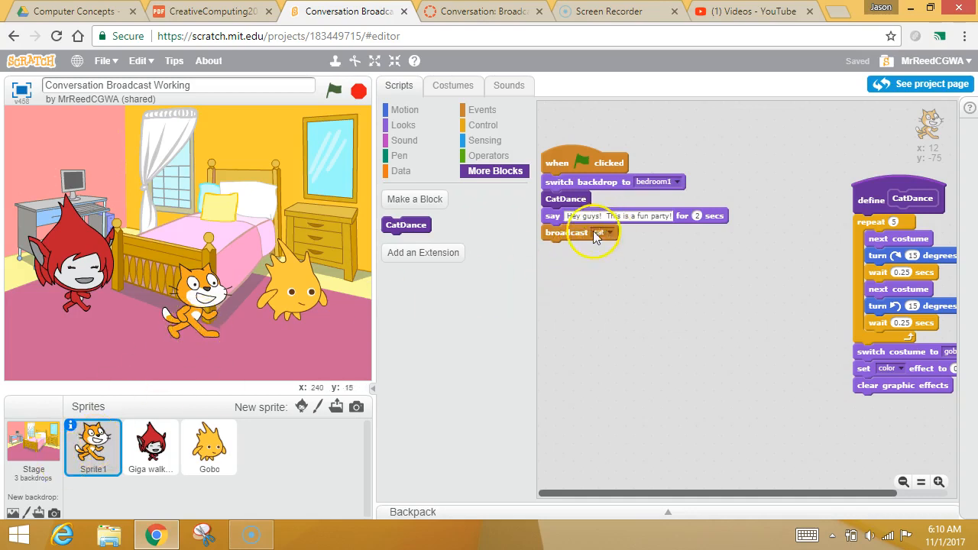
{"action": "left_click", "coordinate": [208, 446]}
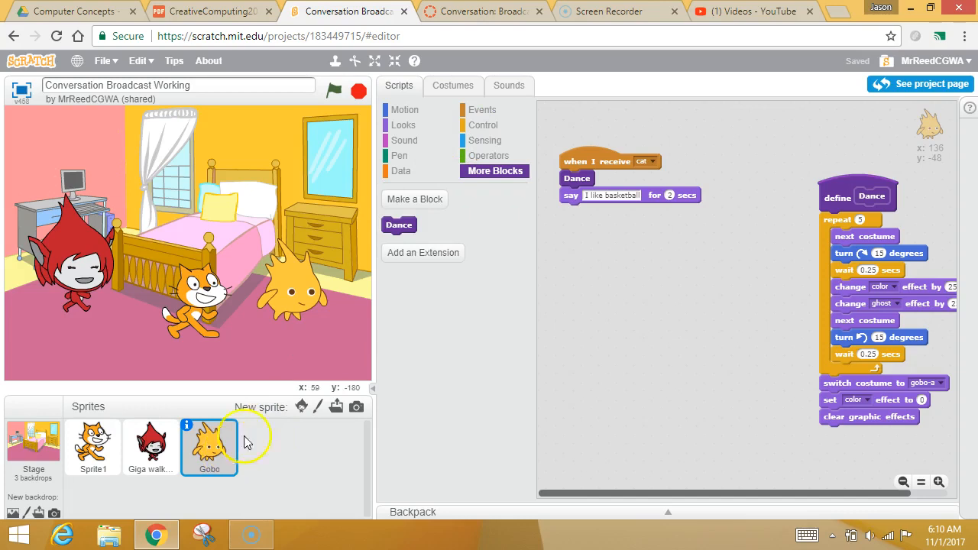
{"action": "left_click", "coordinate": [483, 110]}
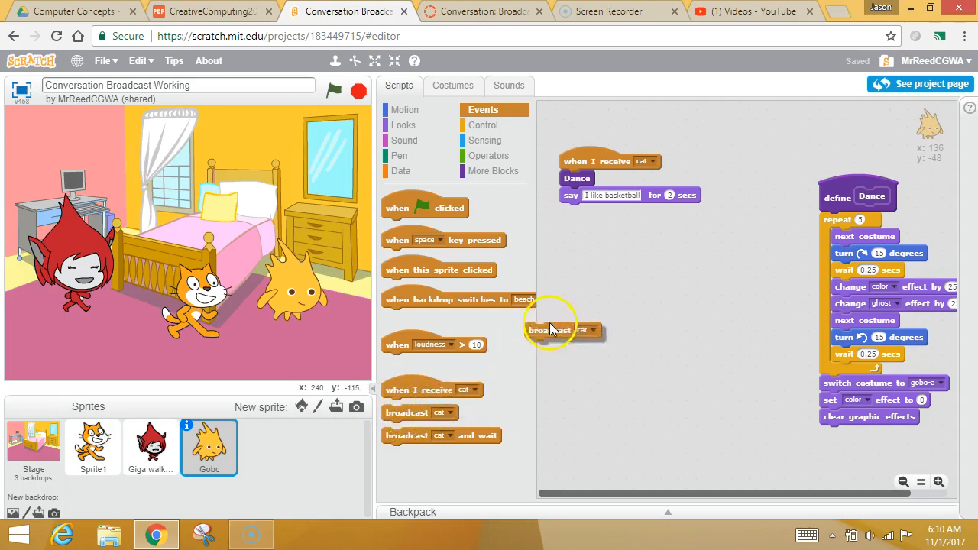
End Gobo's script with a broadcast of a new message named 'basketball'.
{"action": "left_click_drag", "start_coordinate": [550, 330], "coordinate": [596, 210]}
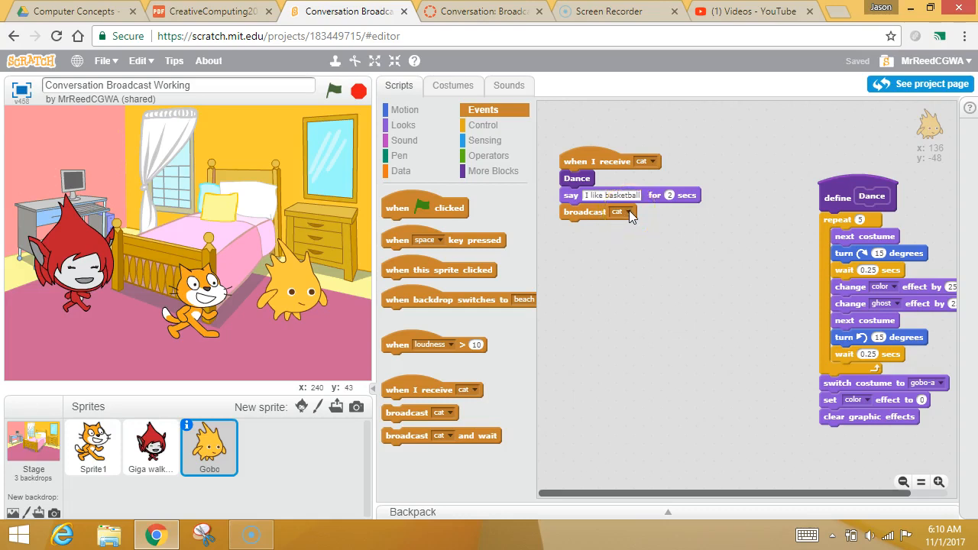
{"action": "left_click", "coordinate": [619, 211]}
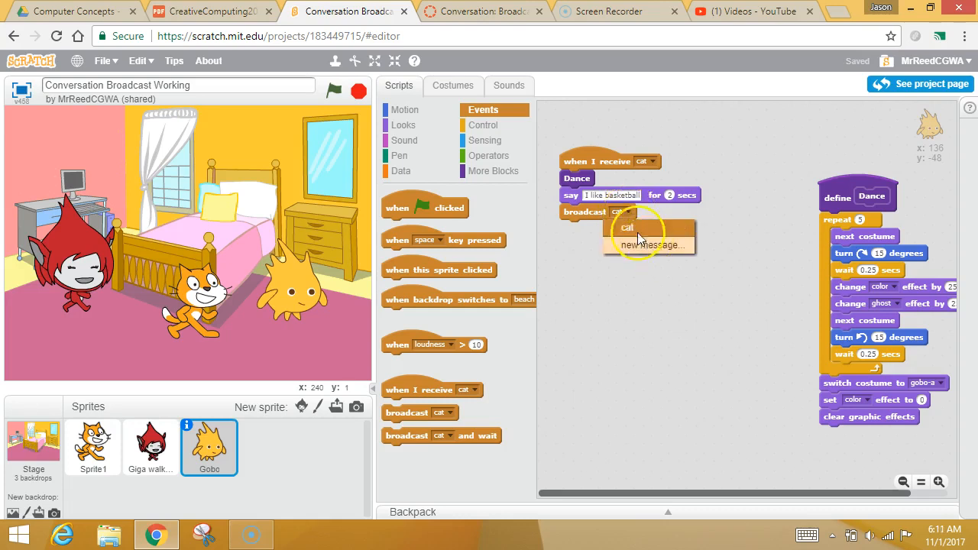
{"action": "left_click", "coordinate": [649, 245]}
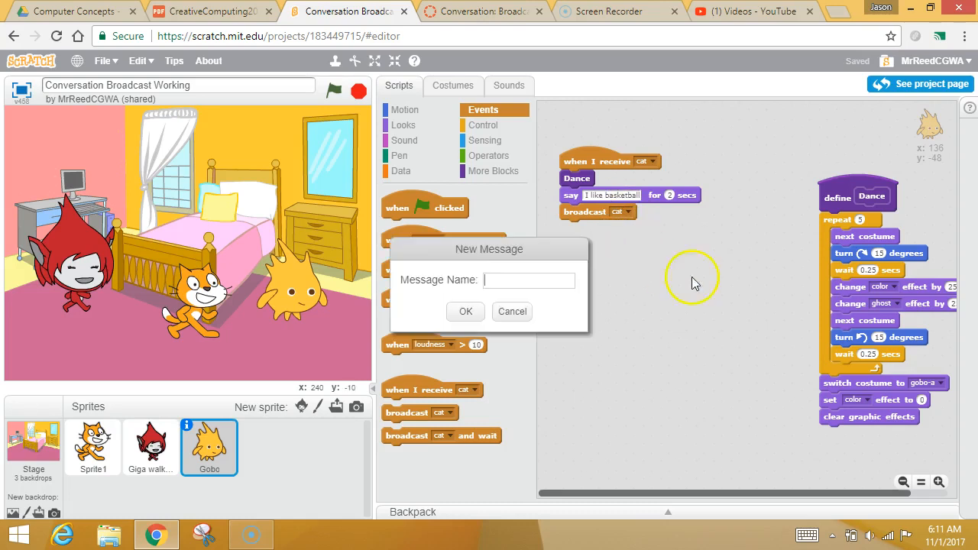
{"action": "type", "text": "b"}
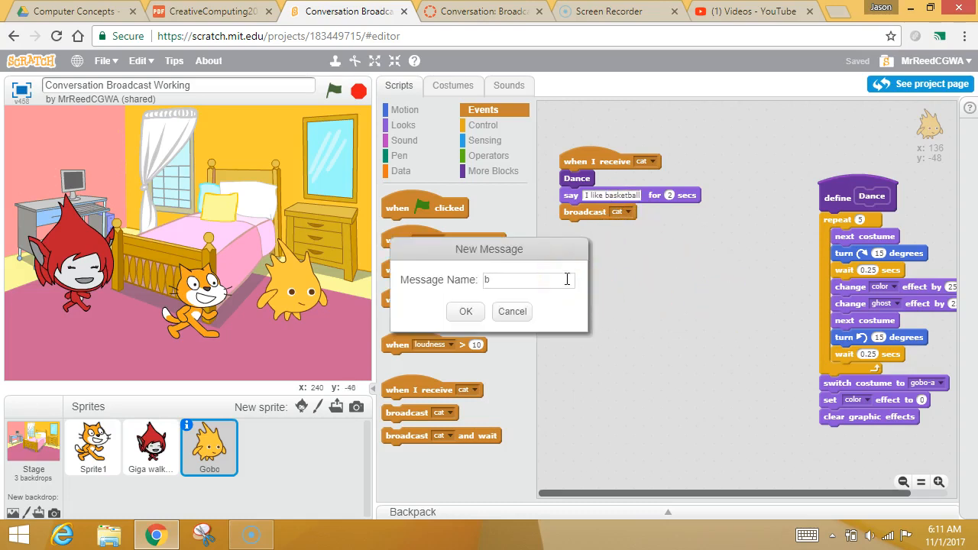
{"action": "type", "text": "asketball"}
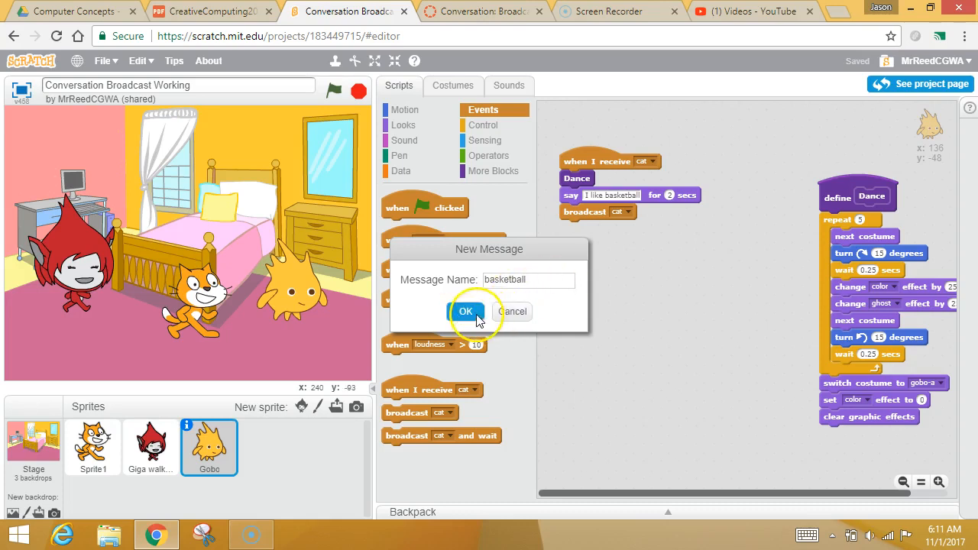
{"action": "left_click", "coordinate": [466, 311]}
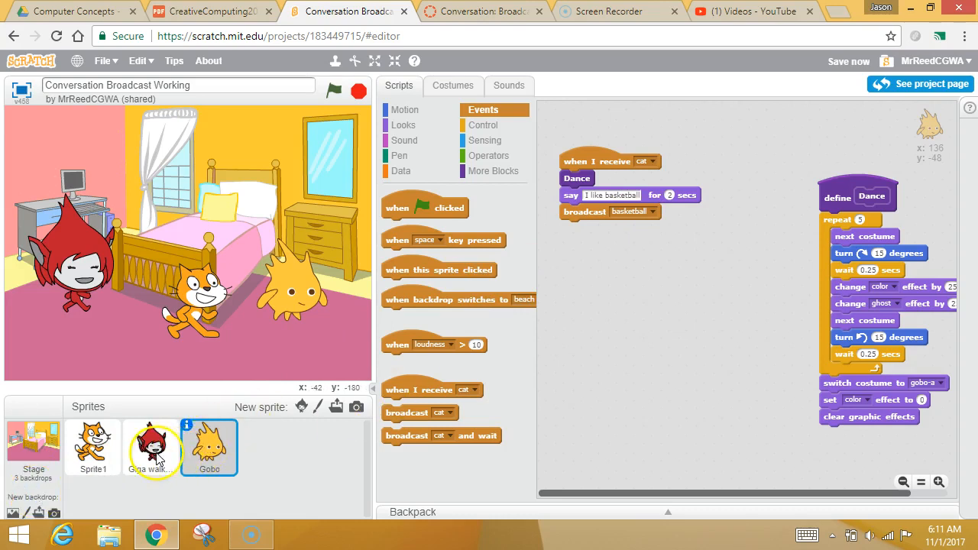
Check the cat sprite's script, then show the Stage's empty scripts area.
{"action": "left_click", "coordinate": [94, 446]}
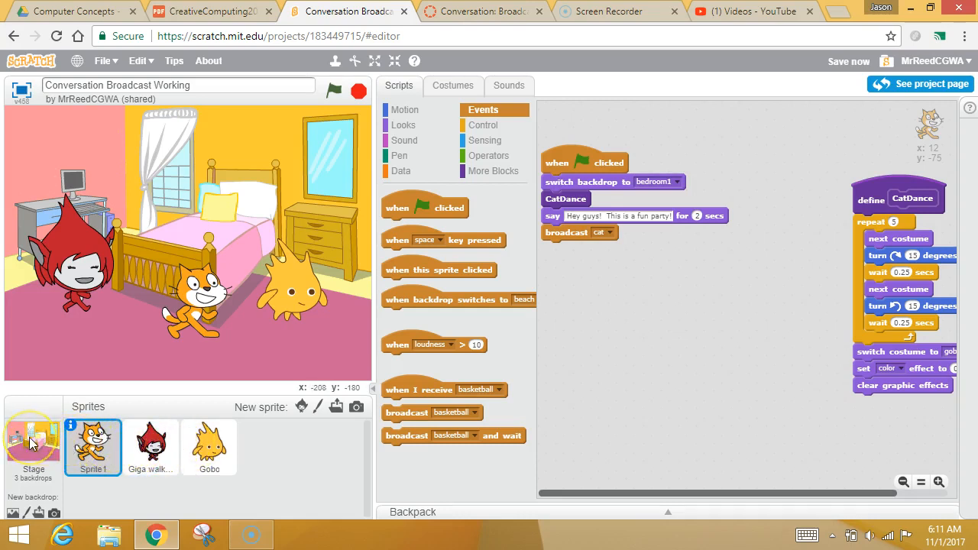
{"action": "left_click", "coordinate": [34, 446]}
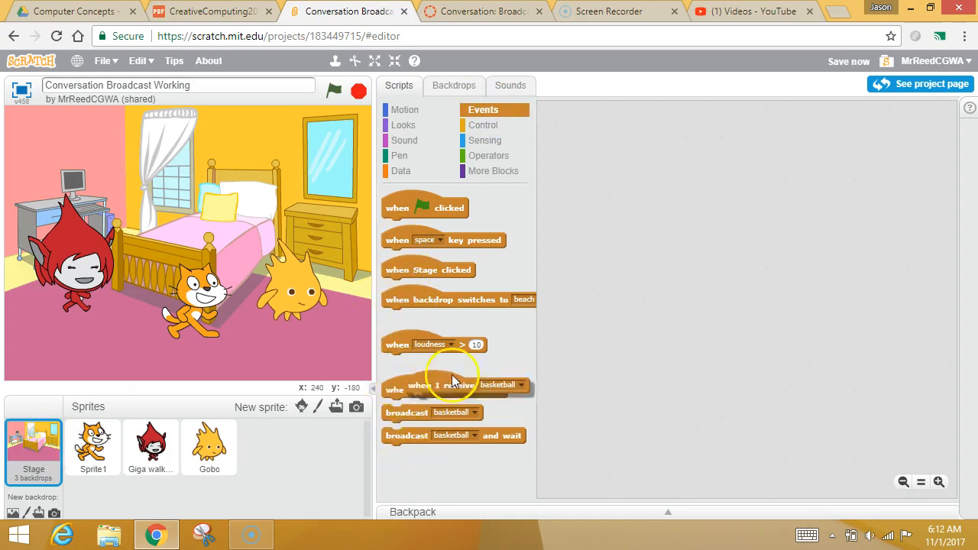
Start a Stage script triggered by receiving the 'basketball' message.
{"action": "left_click_drag", "start_coordinate": [456, 385], "coordinate": [657, 168]}
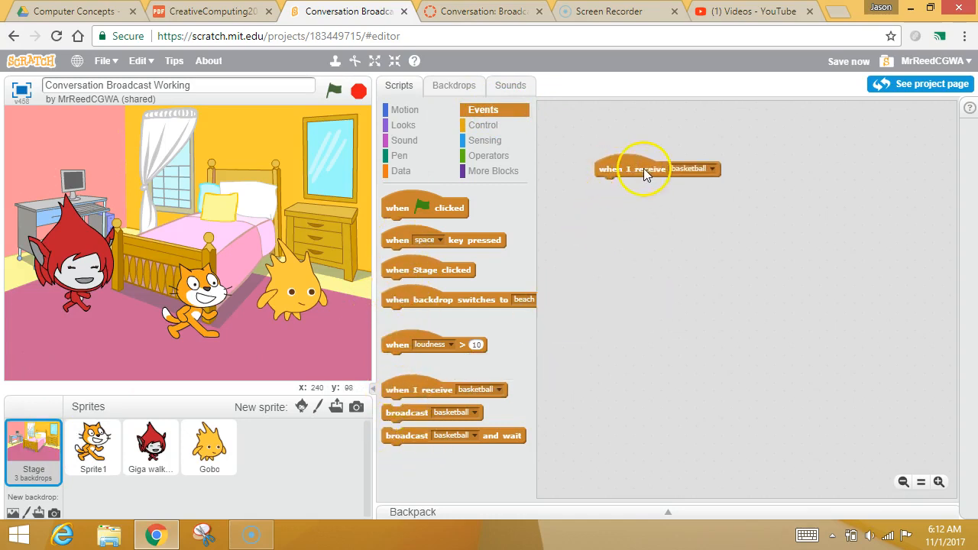
{"action": "left_click", "coordinate": [691, 168]}
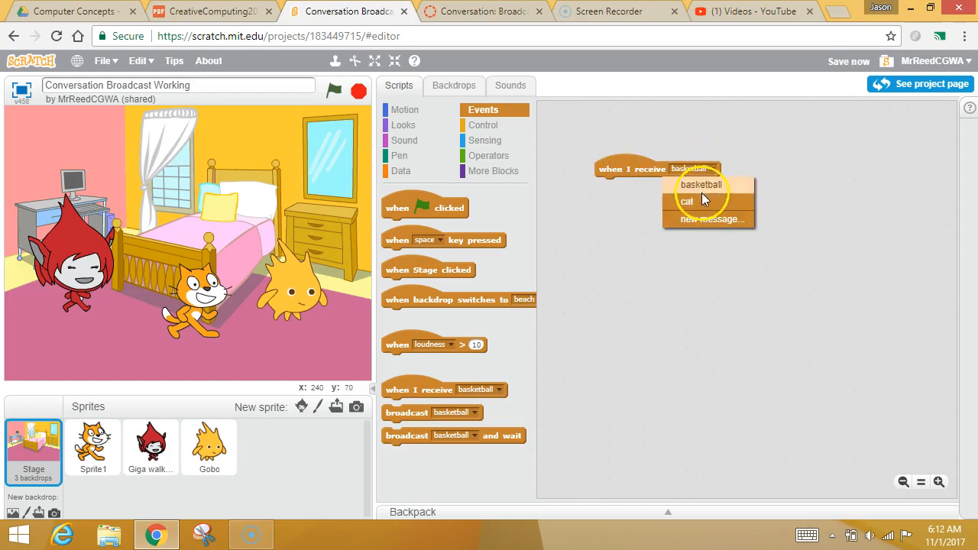
{"action": "left_click", "coordinate": [700, 183]}
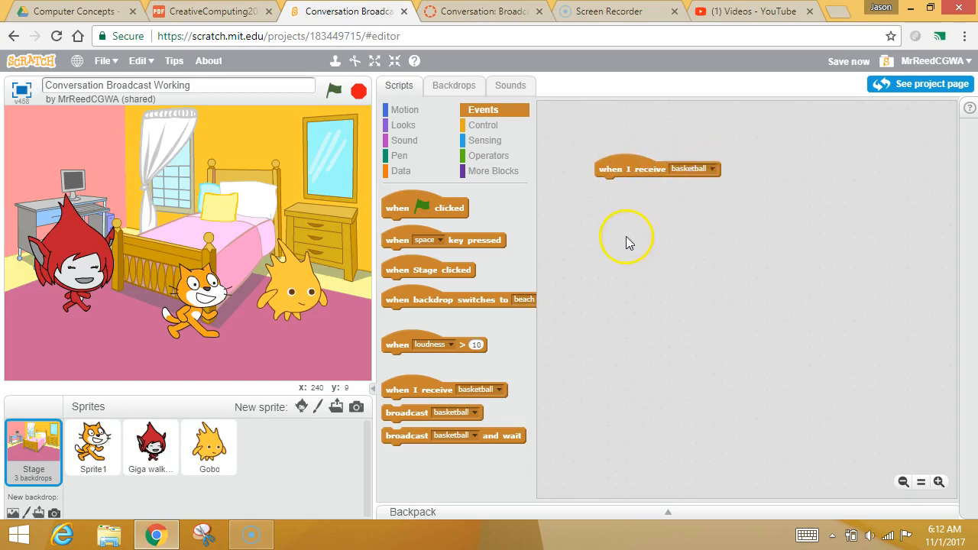
Make that script switch the backdrop to basketball-court1-a using a Looks block.
{"action": "left_click", "coordinate": [404, 125]}
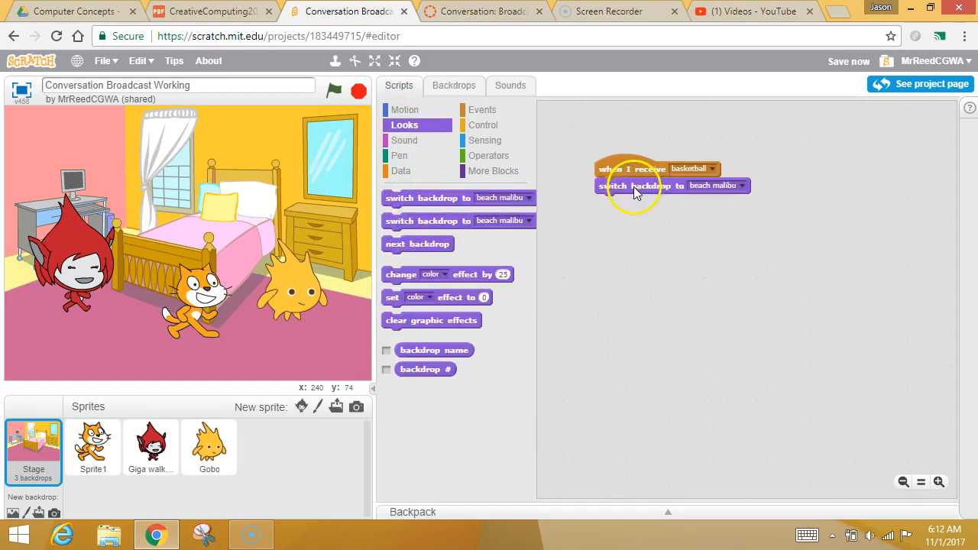
{"action": "left_click", "coordinate": [715, 186]}
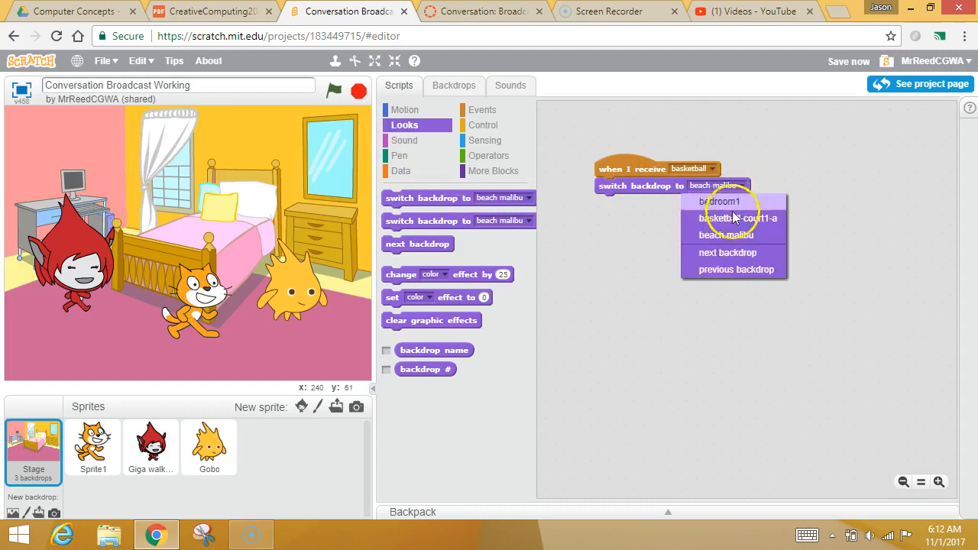
{"action": "left_click", "coordinate": [738, 217]}
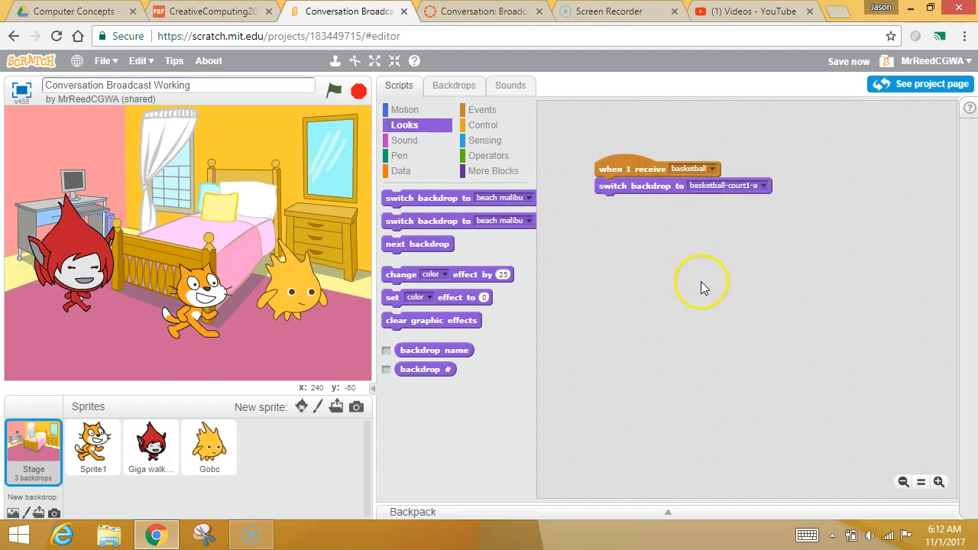
{"action": "mouse_move", "coordinate": [256, 390]}
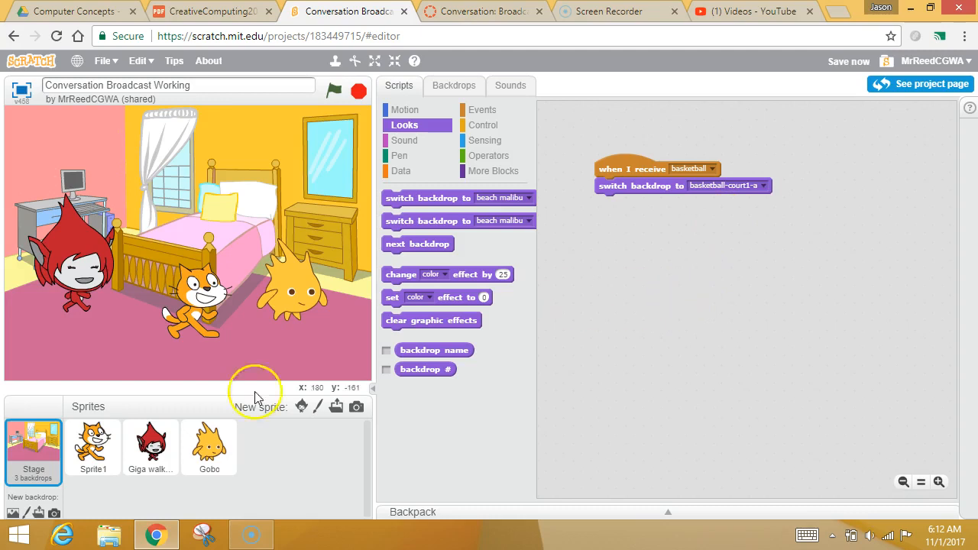
{"action": "left_click", "coordinate": [208, 446]}
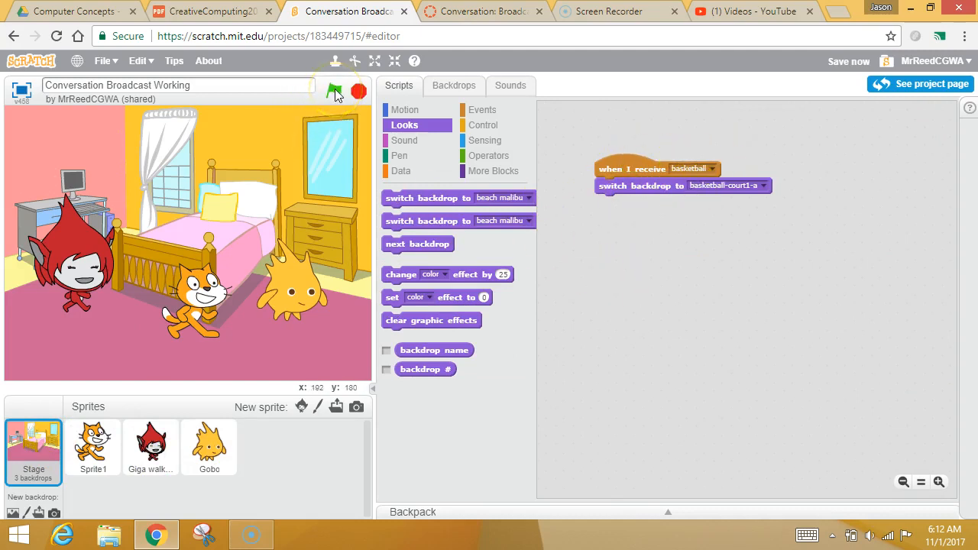
Run the project to confirm the backdrop changes to the basketball court, then select Giga.
{"action": "left_click", "coordinate": [334, 91]}
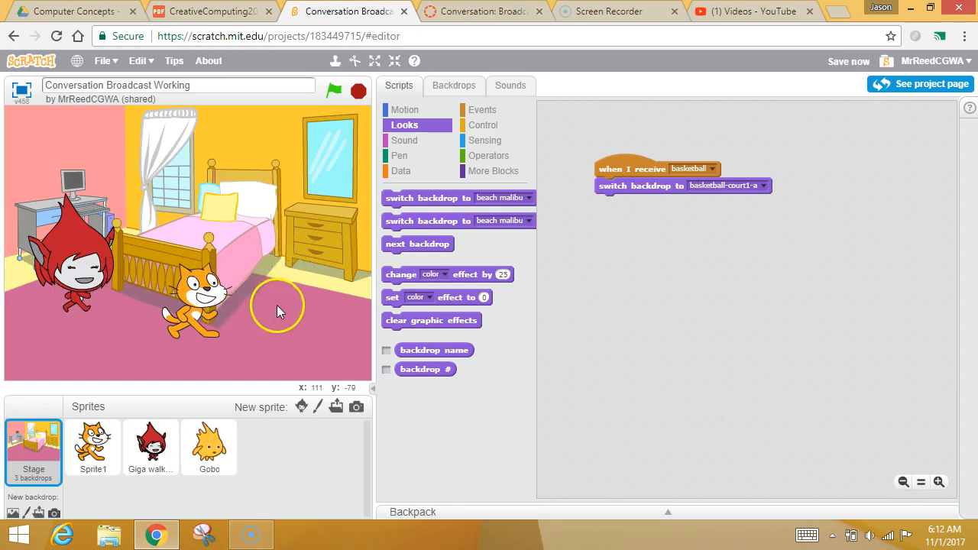
{"action": "left_click", "coordinate": [333, 92]}
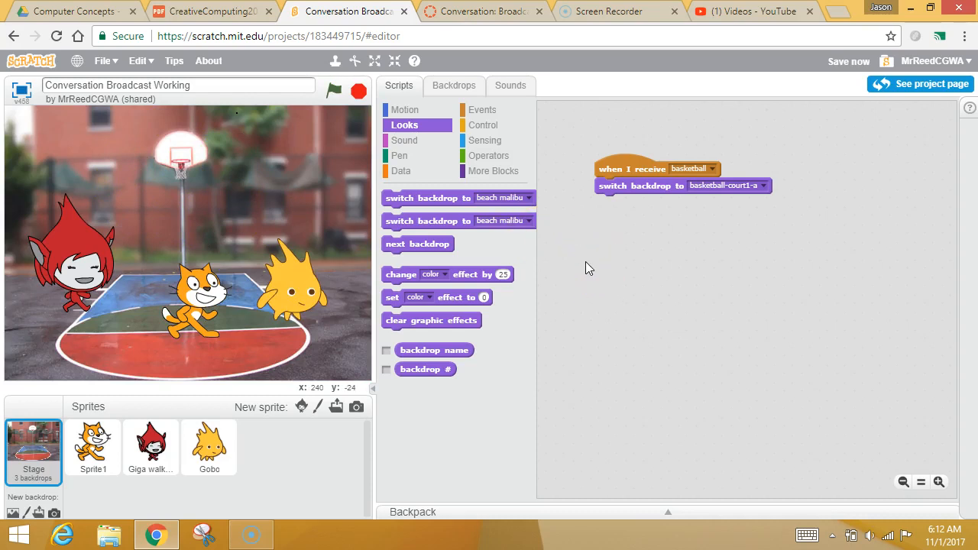
{"action": "left_click", "coordinate": [150, 446]}
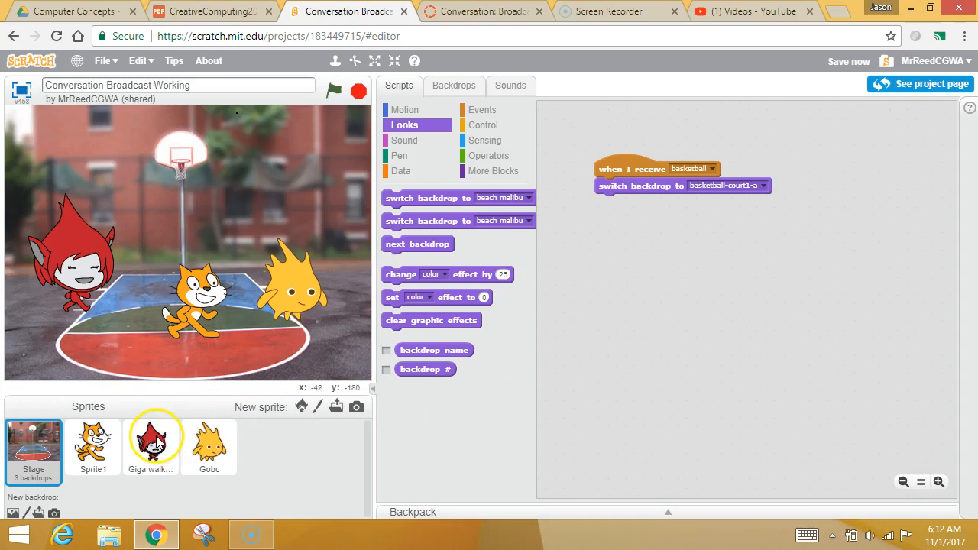
Give Giga an Events trigger for when the backdrop switches to the basketball court.
{"action": "left_click", "coordinate": [149, 446]}
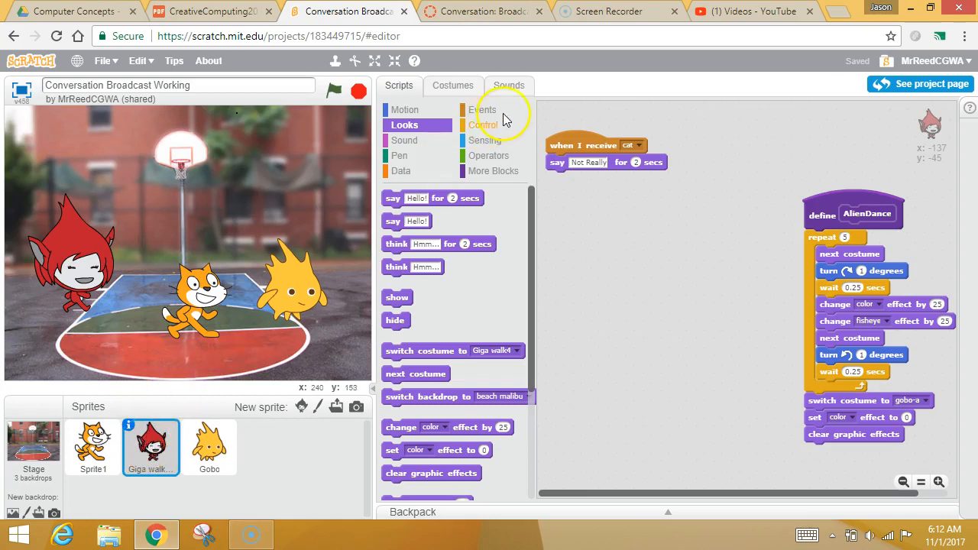
{"action": "left_click", "coordinate": [484, 111]}
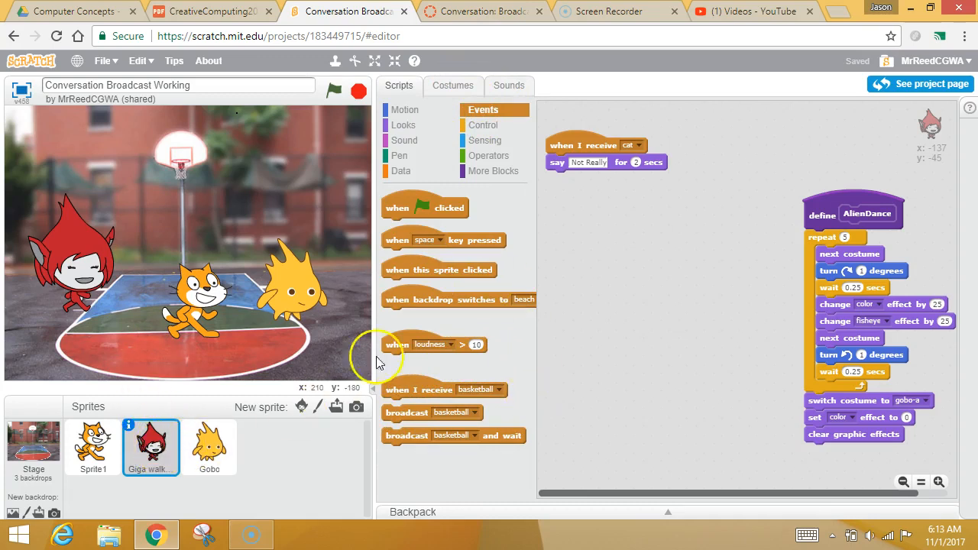
{"action": "mouse_move", "coordinate": [409, 316]}
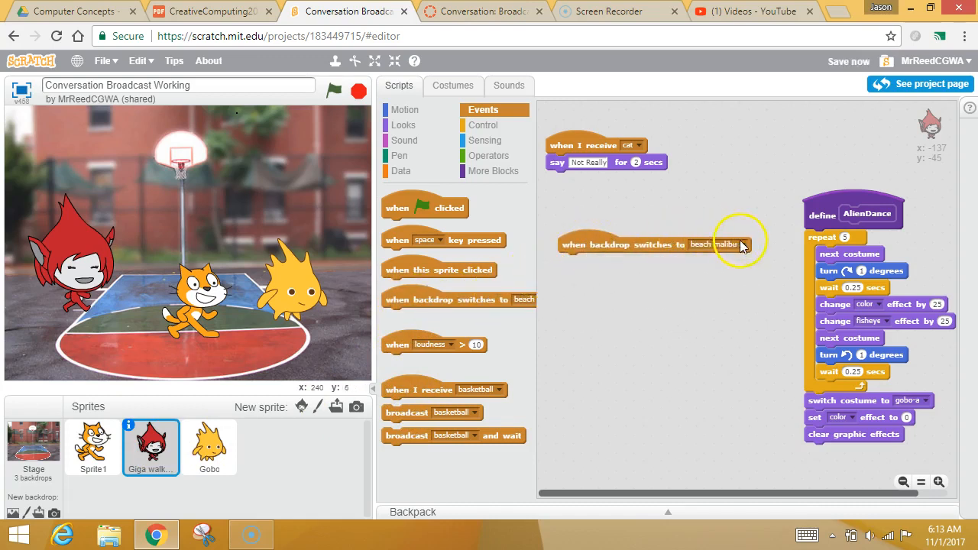
{"action": "left_click", "coordinate": [737, 245]}
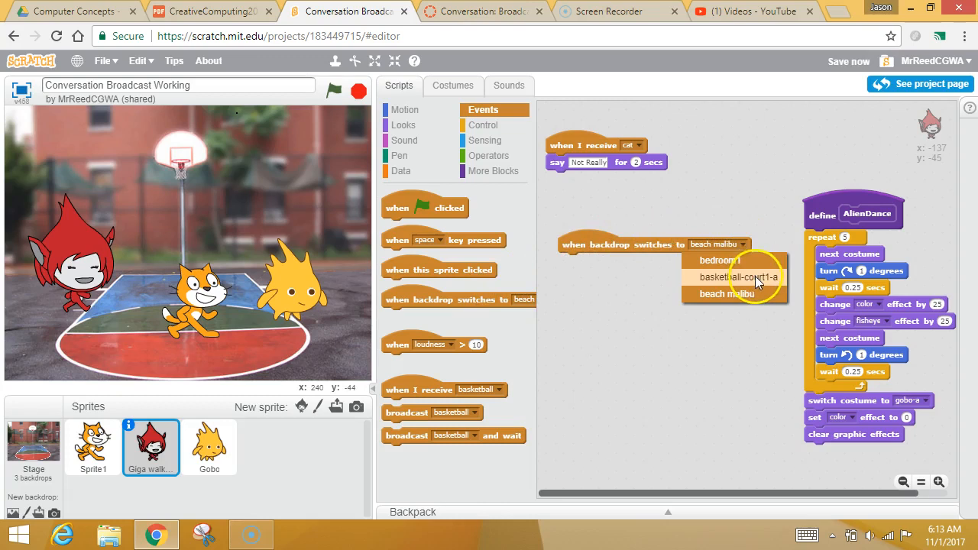
{"action": "left_click", "coordinate": [739, 276]}
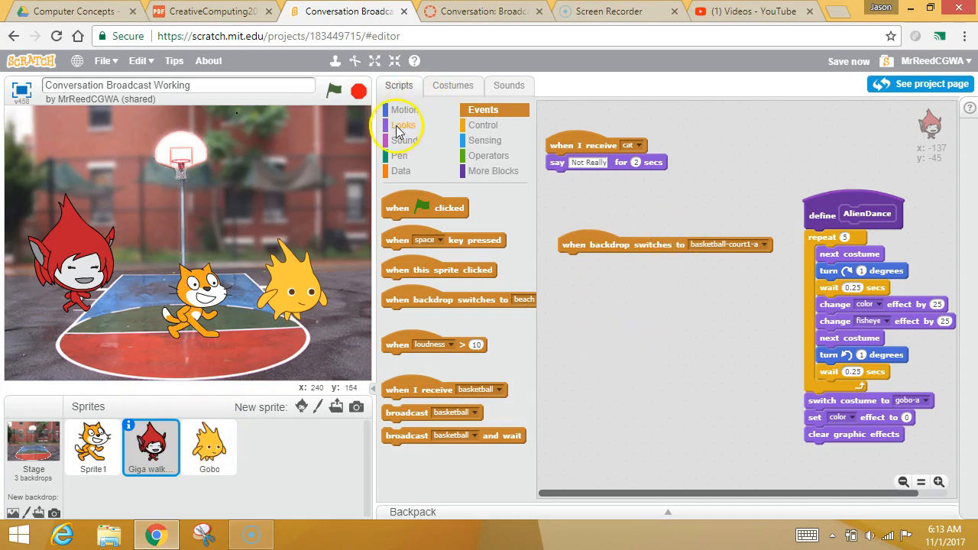
Attach a Looks 'say … for 2 secs' block and begin typing 'Let's go to the b'.
{"action": "left_click", "coordinate": [407, 110]}
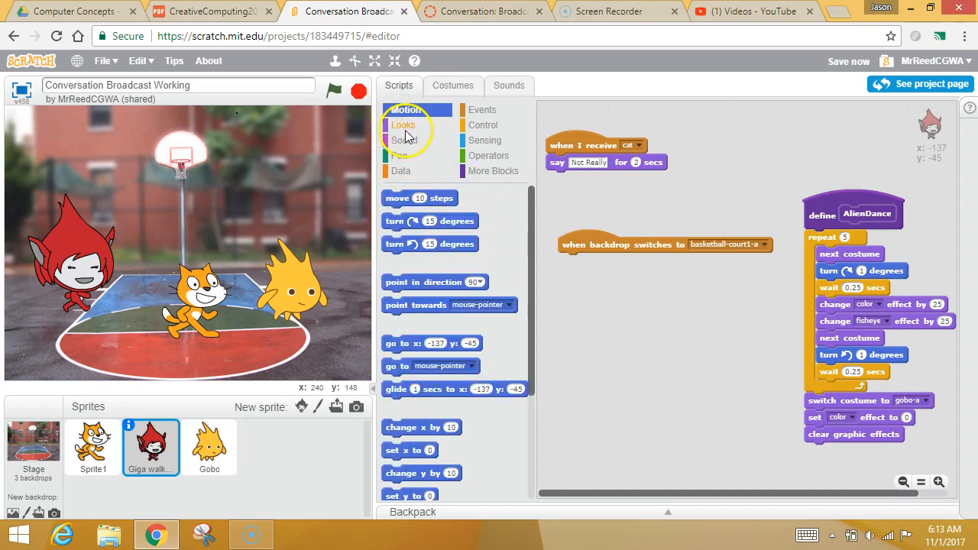
{"action": "left_click", "coordinate": [404, 125]}
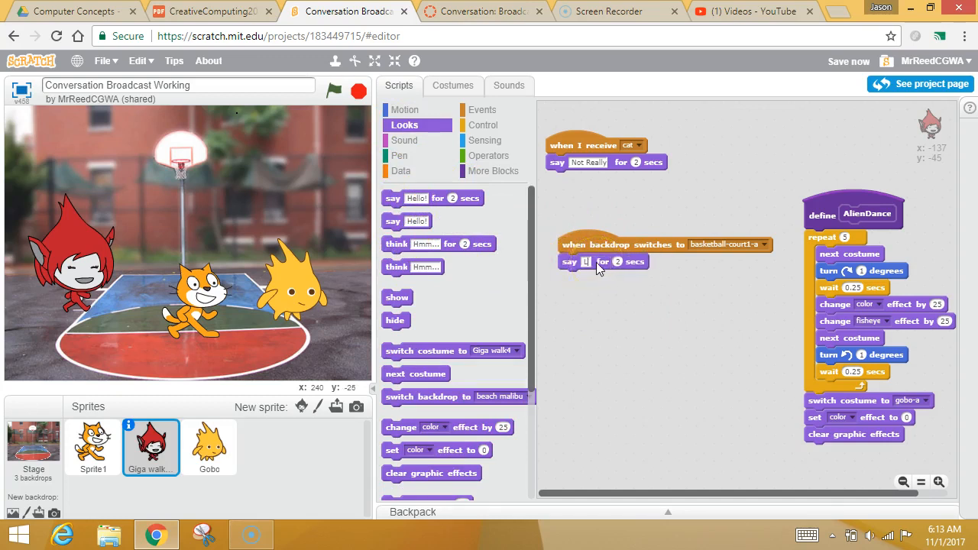
{"action": "type", "text": "Let's go to the beach!"}
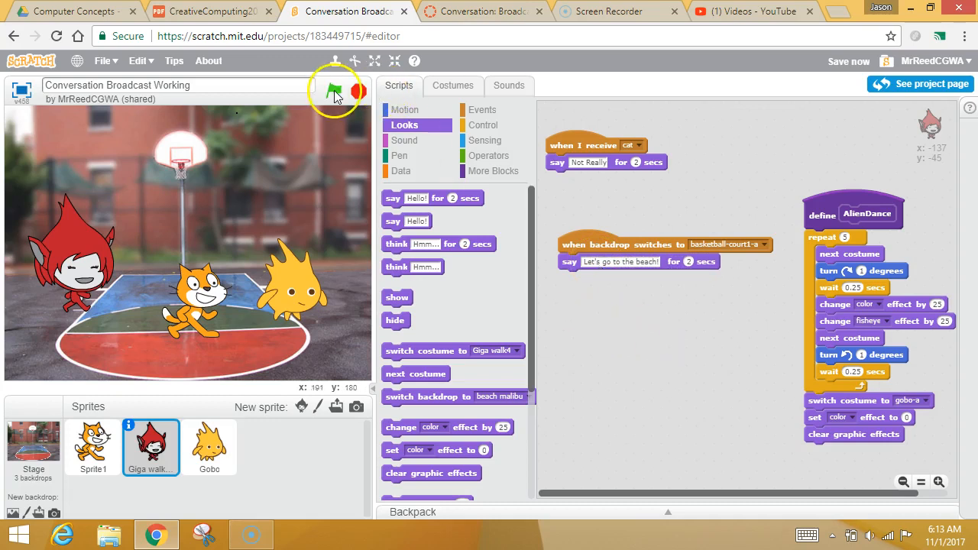
Run the project to play the scene through to the basketball court, then show the Events blocks.
{"action": "left_click", "coordinate": [333, 91]}
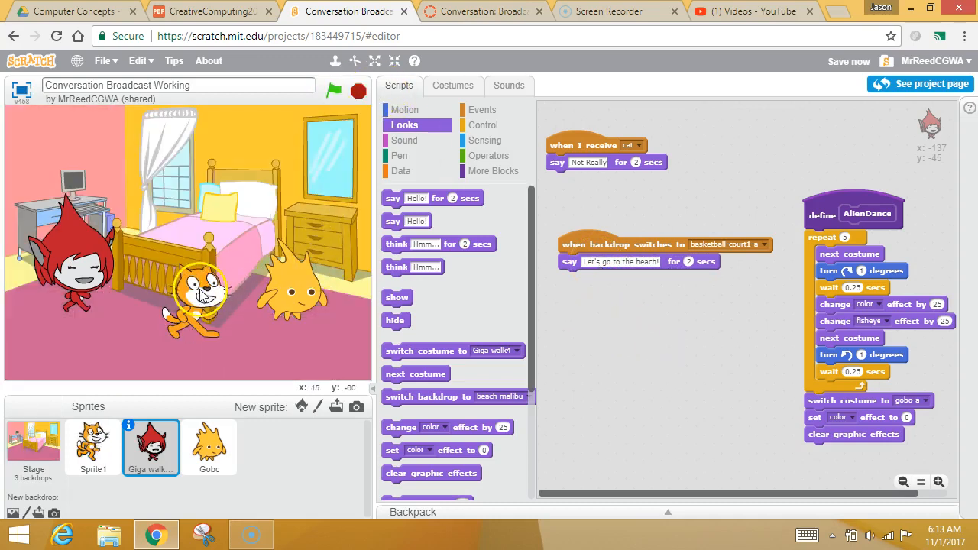
{"action": "left_click", "coordinate": [333, 91]}
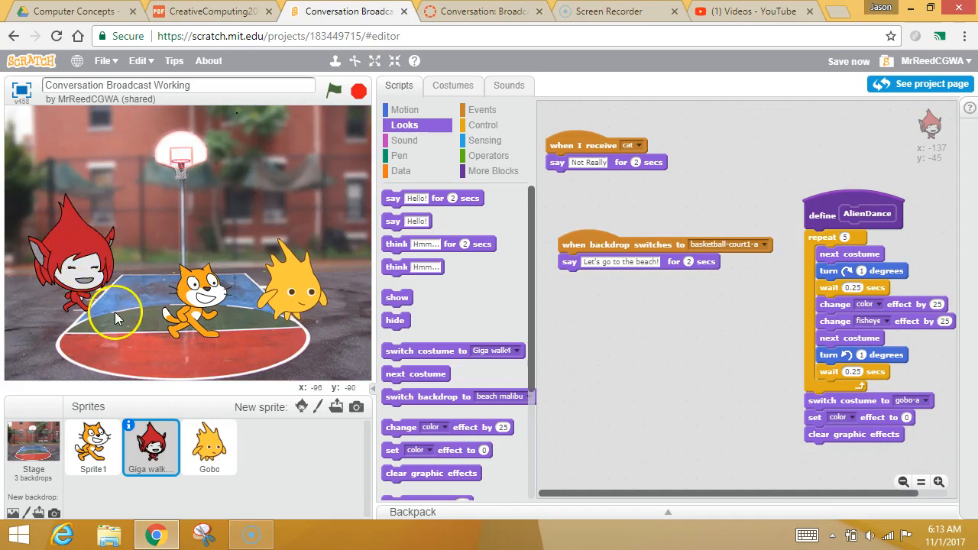
{"action": "mouse_move", "coordinate": [618, 312]}
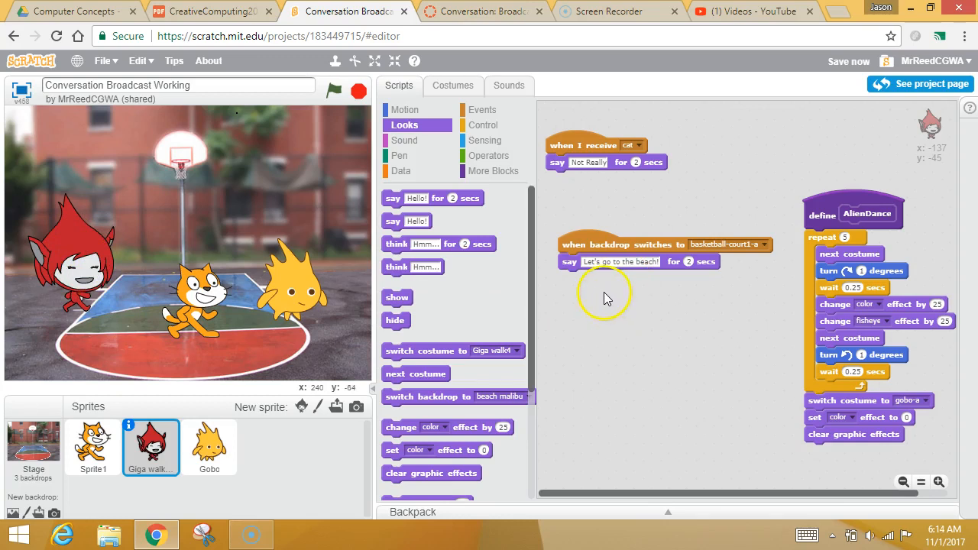
{"action": "mouse_move", "coordinate": [619, 316]}
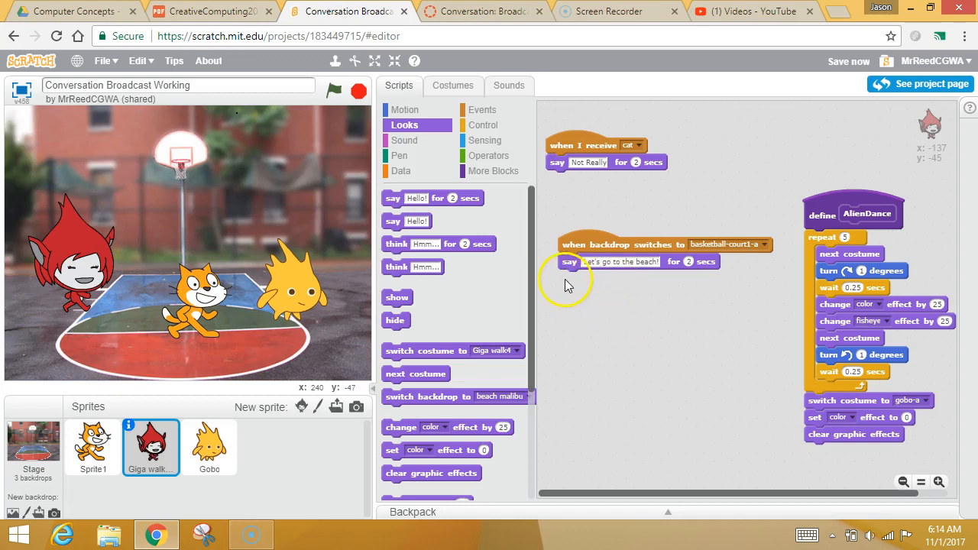
{"action": "mouse_move", "coordinate": [593, 287]}
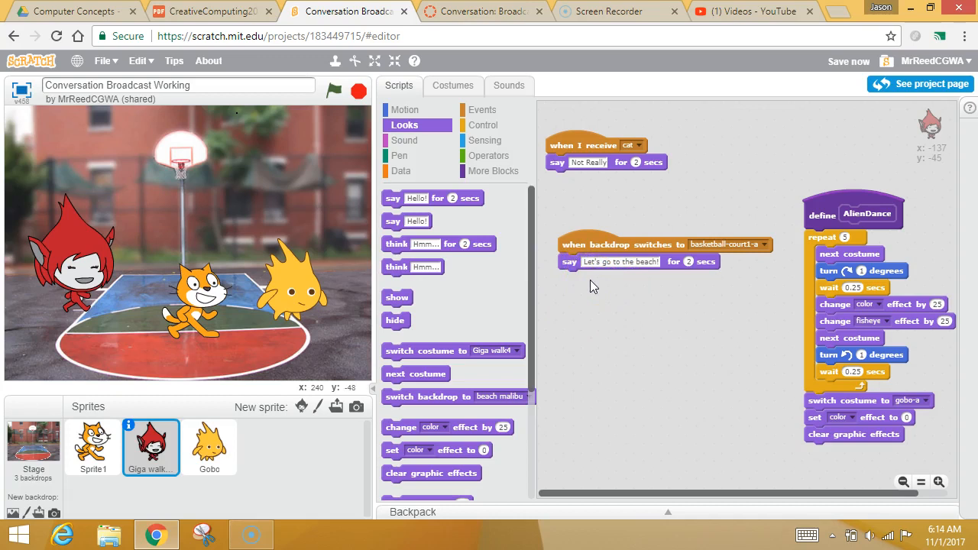
{"action": "left_click", "coordinate": [483, 110]}
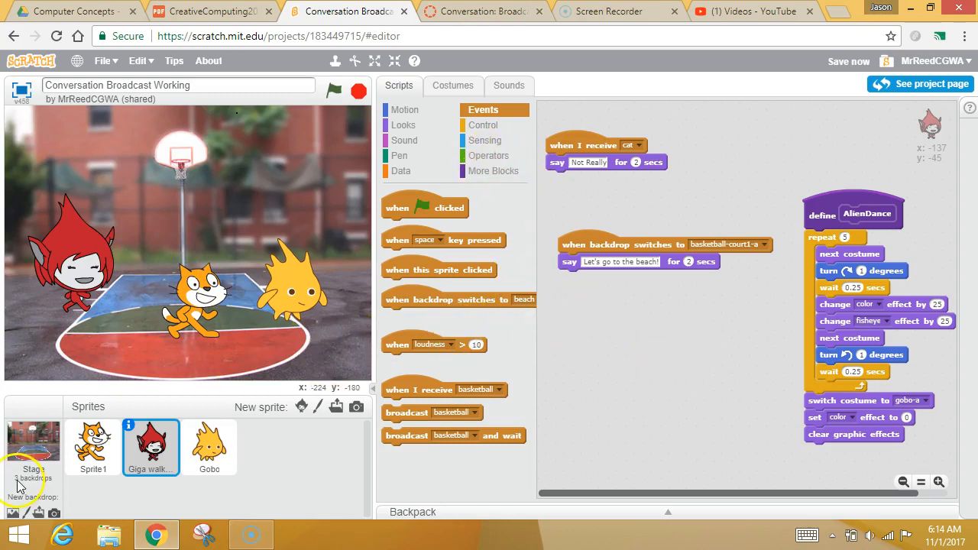
{"action": "mouse_move", "coordinate": [34, 503]}
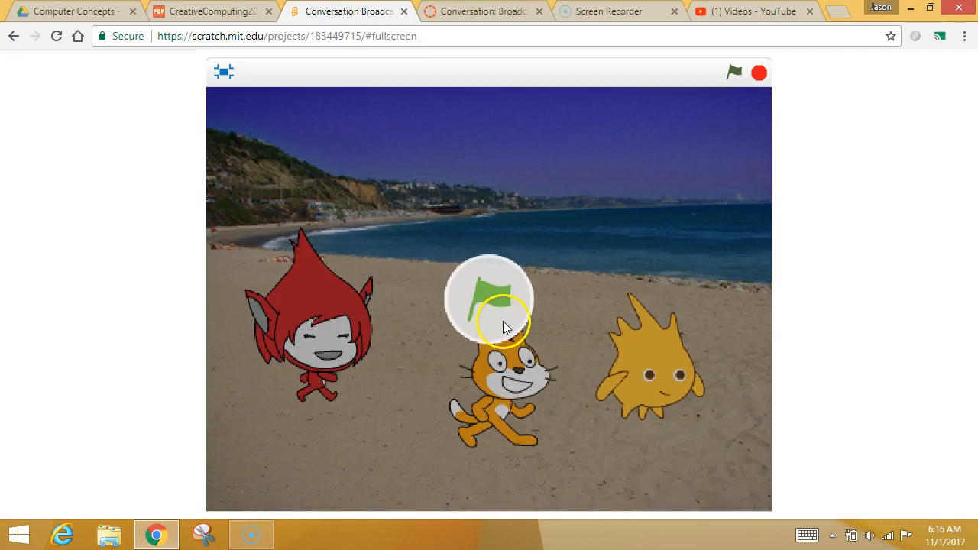
Run the project from the beginning in full-screen presentation mode.
{"action": "left_click", "coordinate": [734, 71]}
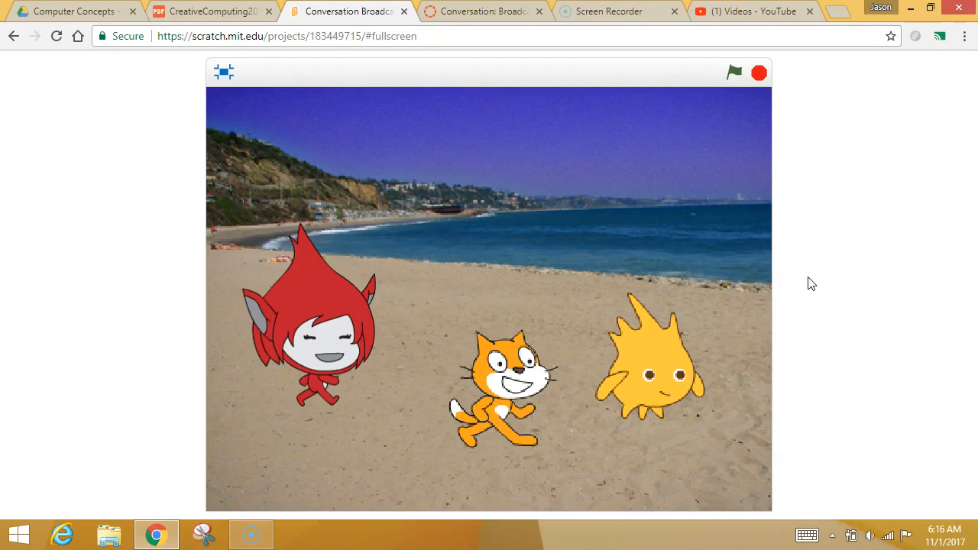
{"action": "mouse_move", "coordinate": [19, 492]}
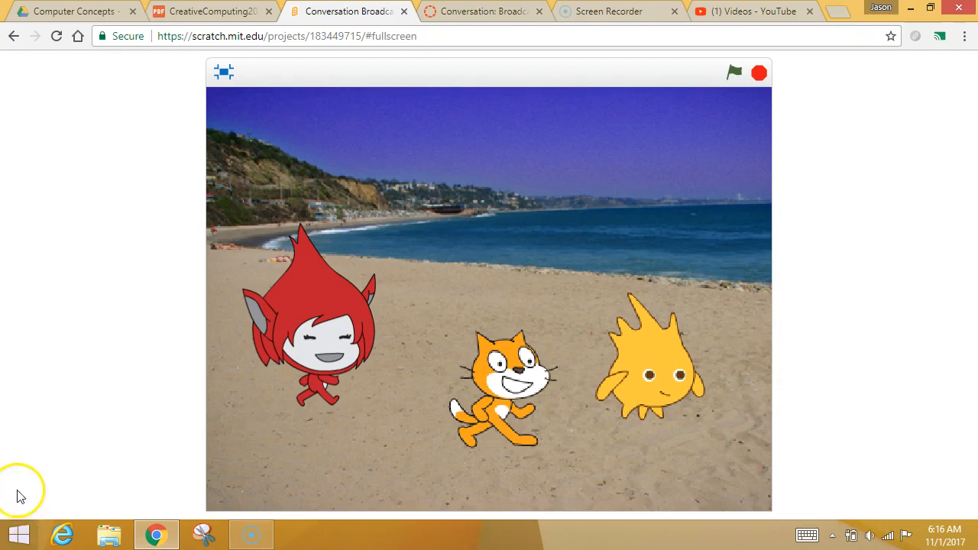
{"action": "mouse_move", "coordinate": [36, 501]}
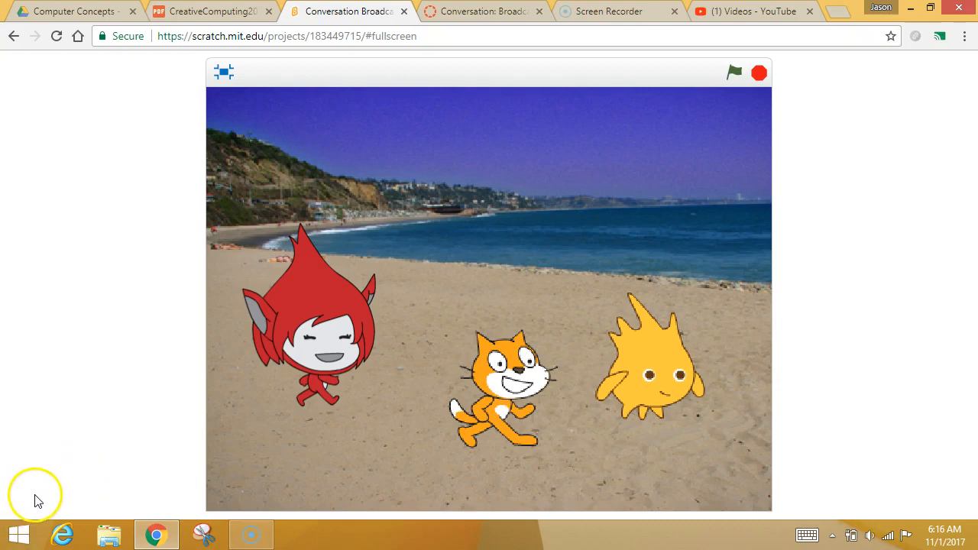